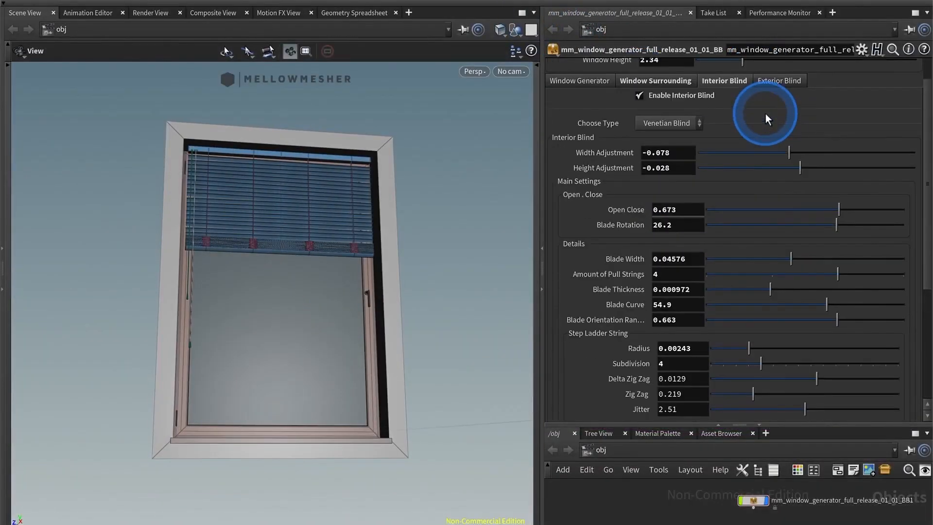
Adjust the interior blind's Width Adjustment to -0.067 and Height Adjustment to -0.013.
left_click_drag(789, 152, 769, 152)
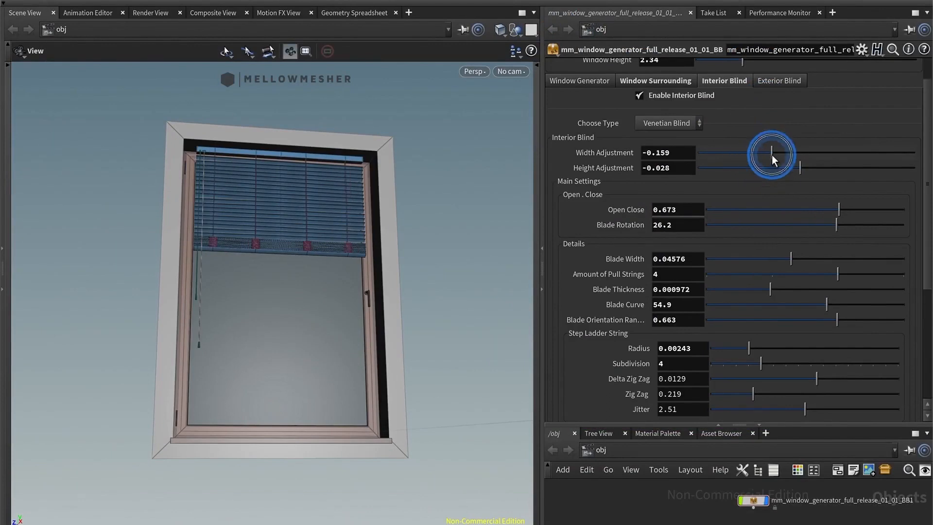
left_click_drag(770, 152, 827, 164)
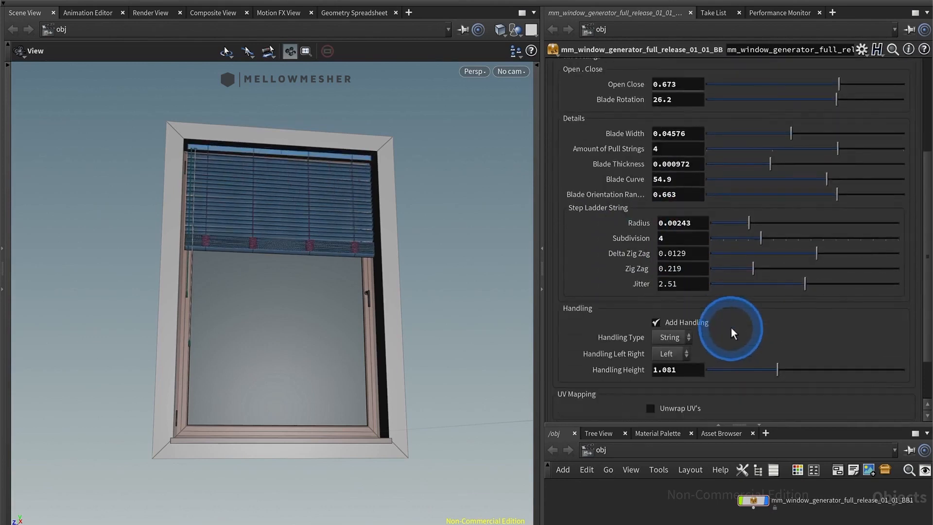
scroll("down", 3)
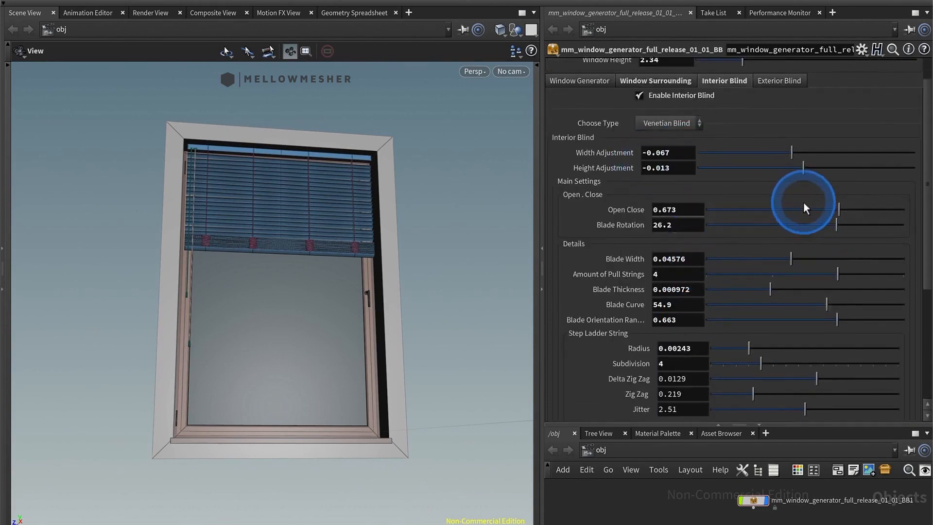
Set Open Close to 0.65 and Blade Rotation to 34.3 degrees.
left_click_drag(802, 202, 832, 211)
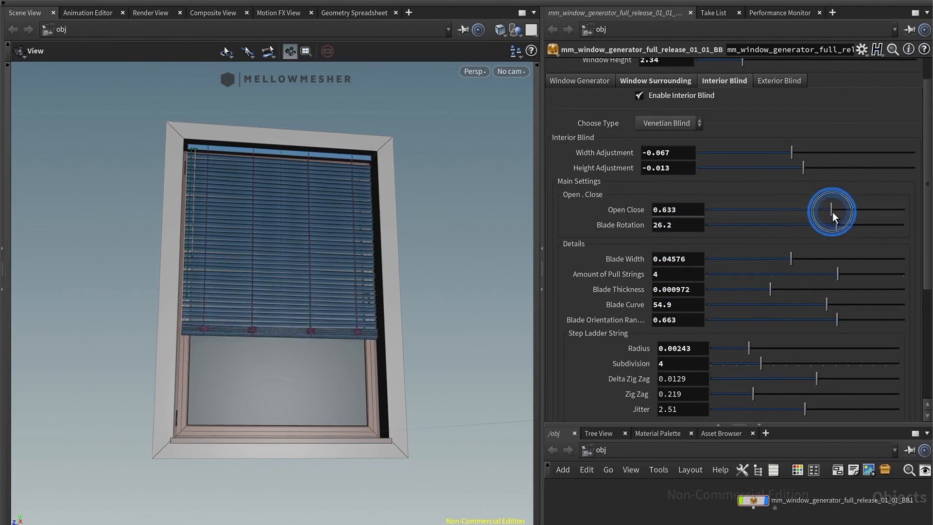
left_click_drag(833, 217, 759, 225)
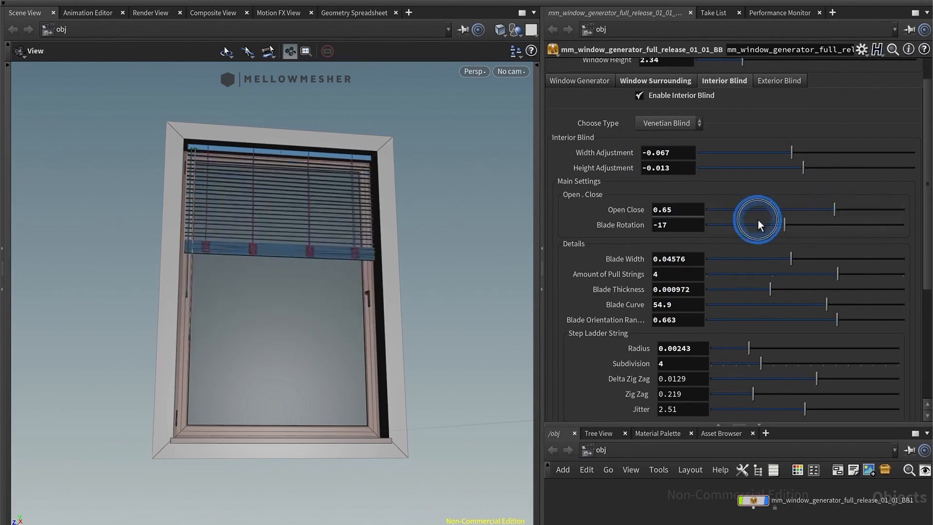
left_click_drag(757, 225, 846, 224)
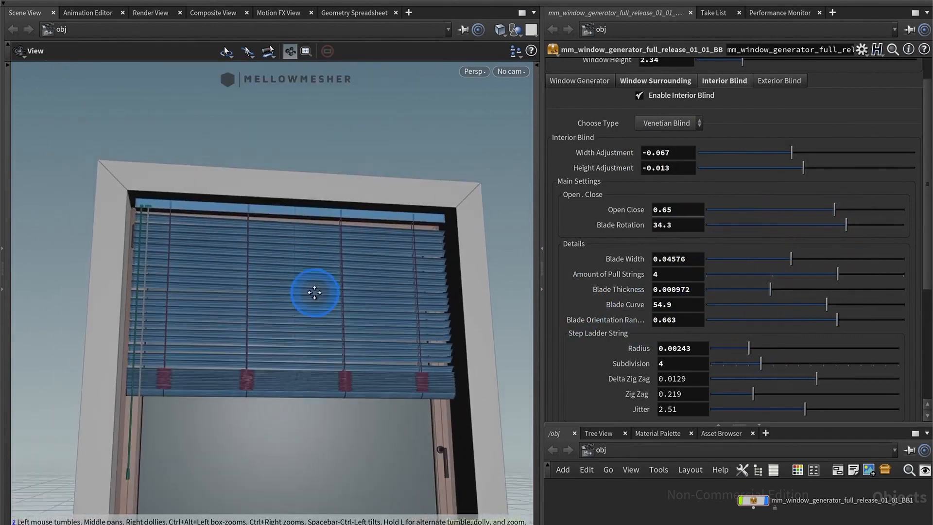
Set blade width 0.05128, thickness 0.00035 and curve 62.3.
left_click_drag(797, 258, 779, 258)
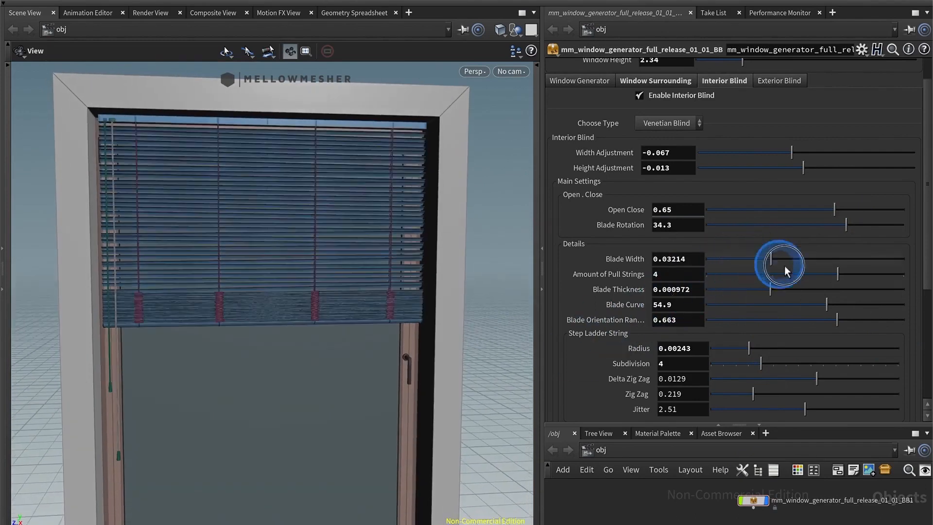
left_click_drag(780, 265, 816, 259)
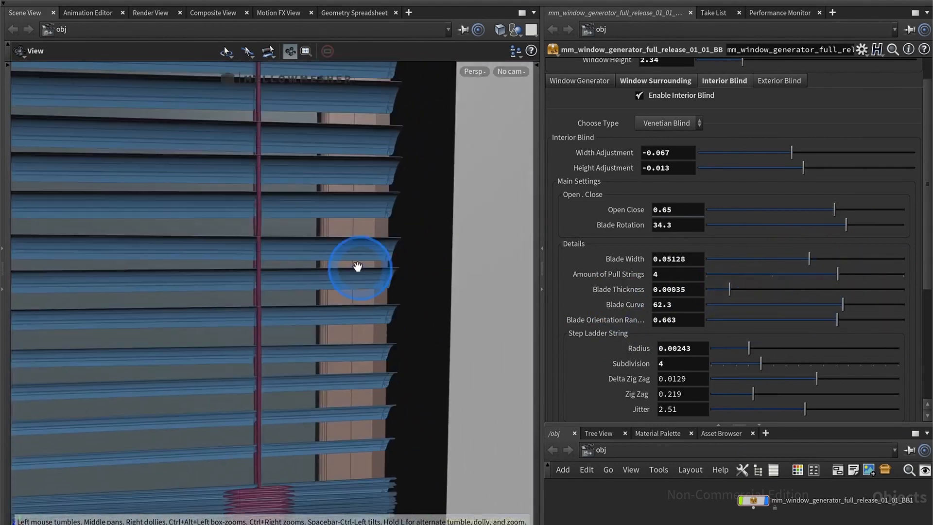
left_click_drag(357, 267, 637, 405)
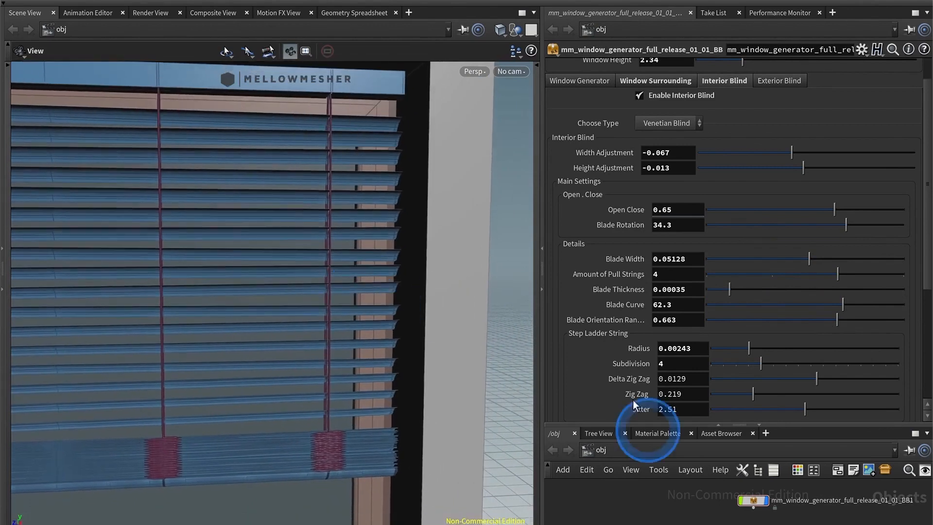
Settle the blades' orientation randomness at 0.699.
left_click_drag(827, 319, 729, 320)
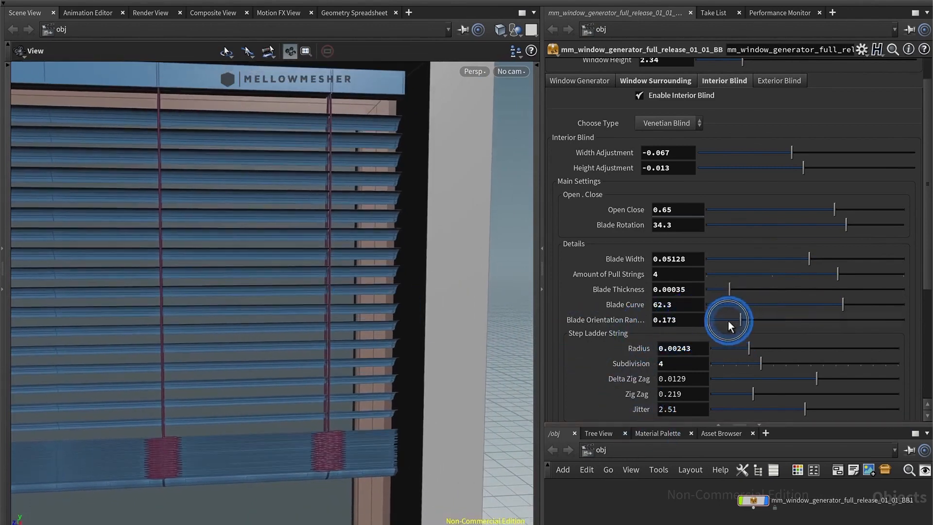
left_click_drag(728, 320, 780, 321)
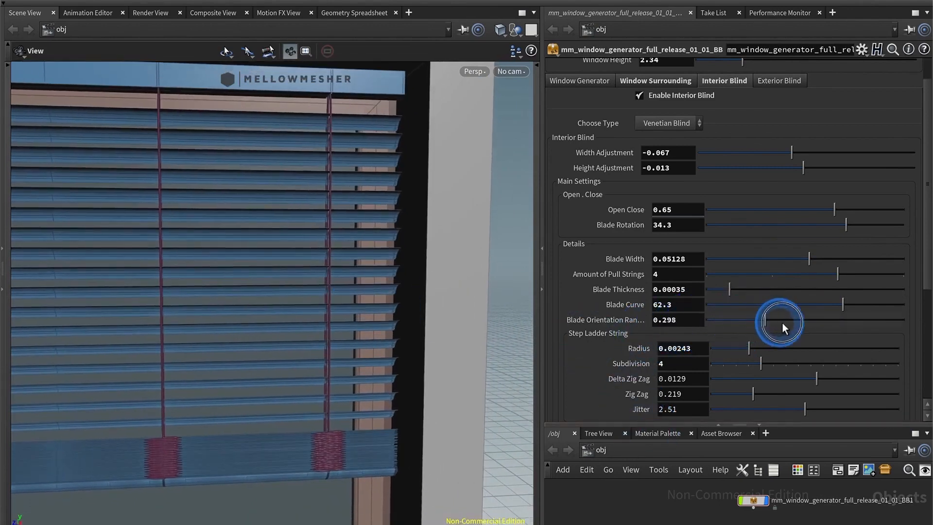
left_click_drag(779, 322, 886, 321)
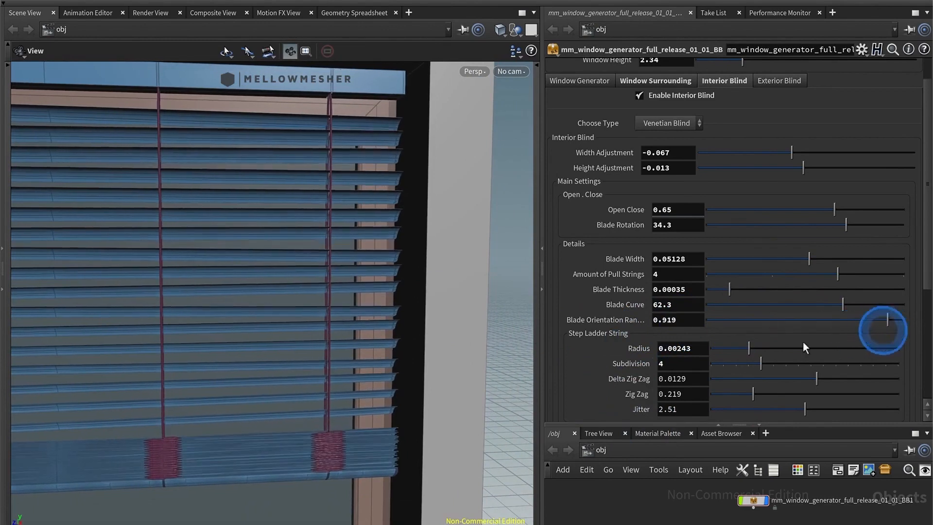
left_click_drag(886, 331, 883, 320)
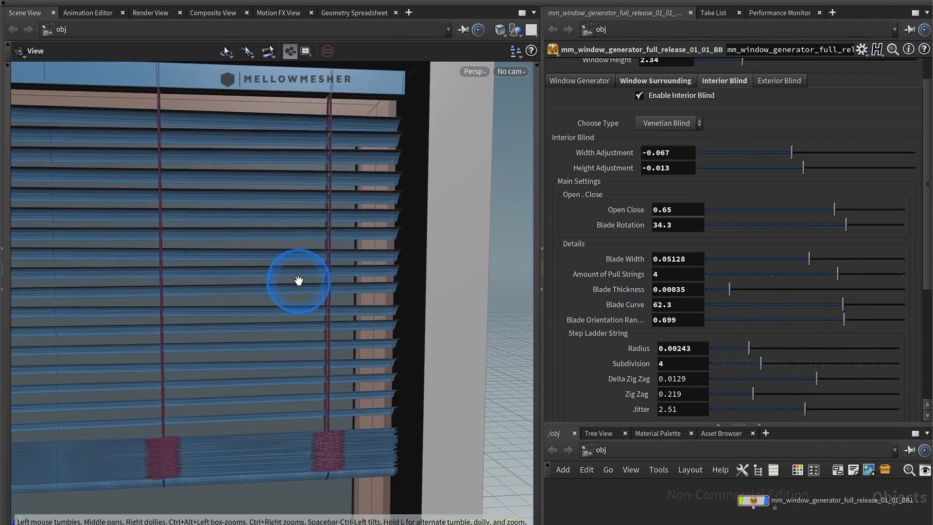
Give the step ladder strings radius 0.00236, subdivision 3, zig zag 0.219 and jitter 2.51.
left_click_drag(300, 280, 278, 272)
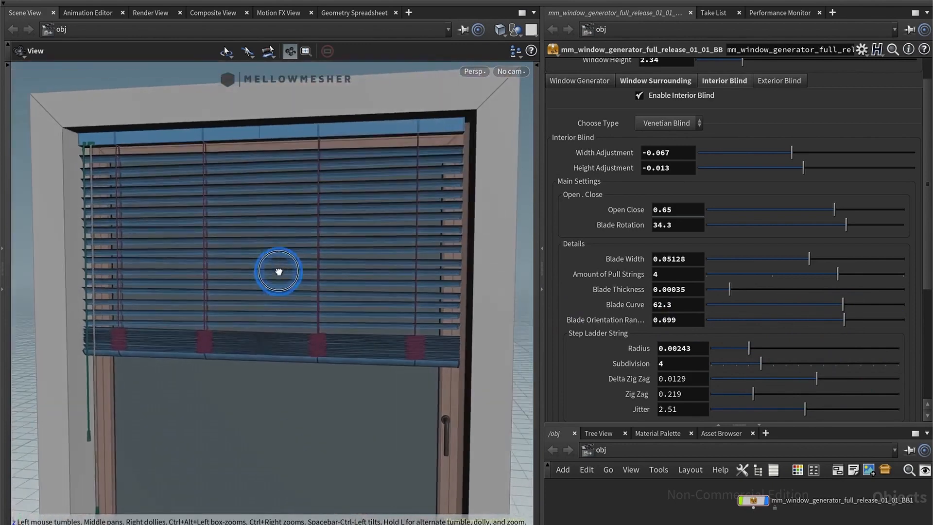
left_click_drag(278, 271, 331, 288)
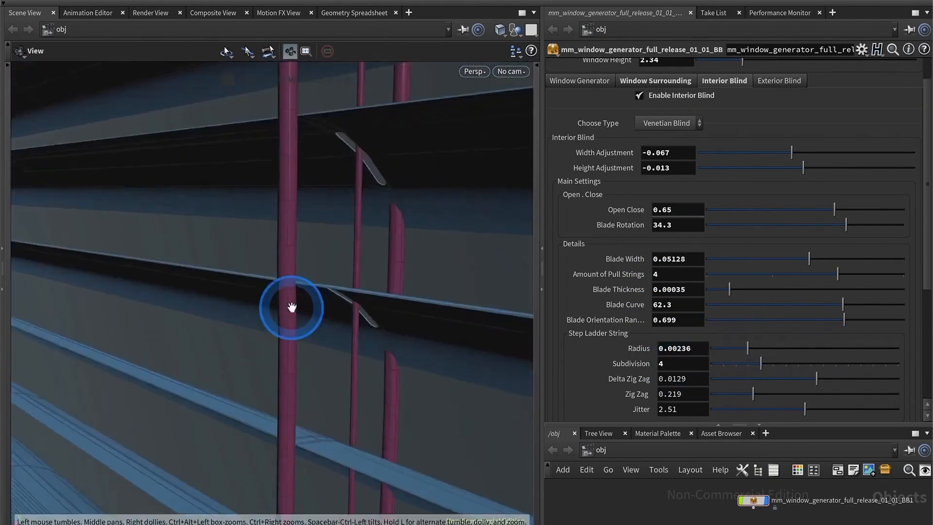
left_click_drag(759, 363, 856, 367)
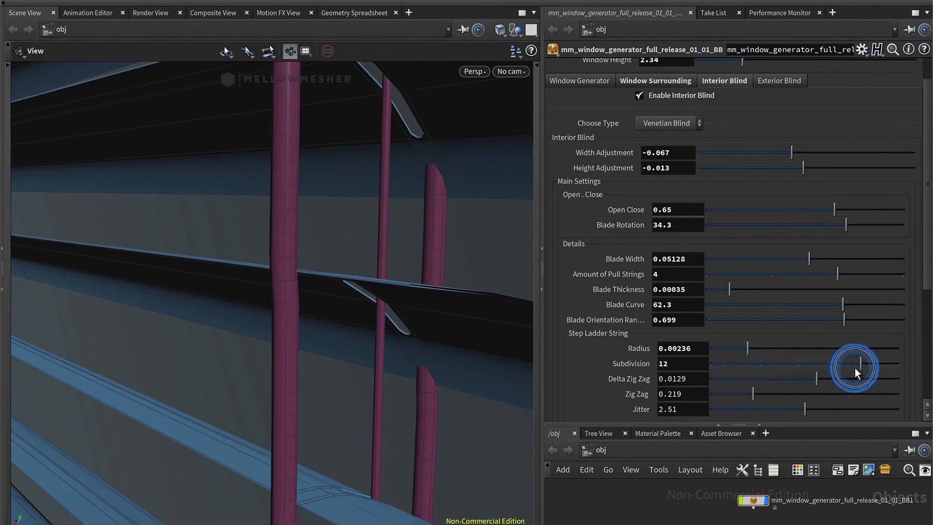
left_click_drag(857, 364, 744, 364)
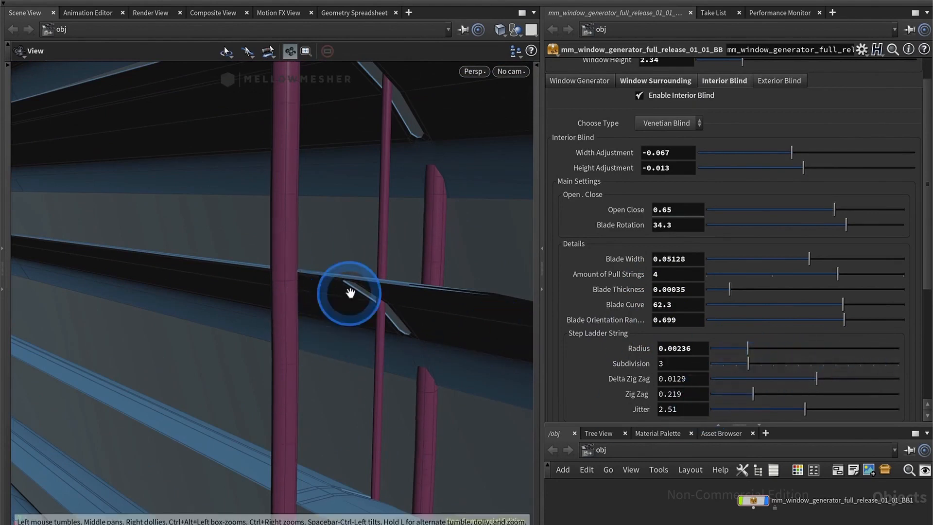
left_click_drag(350, 293, 321, 296)
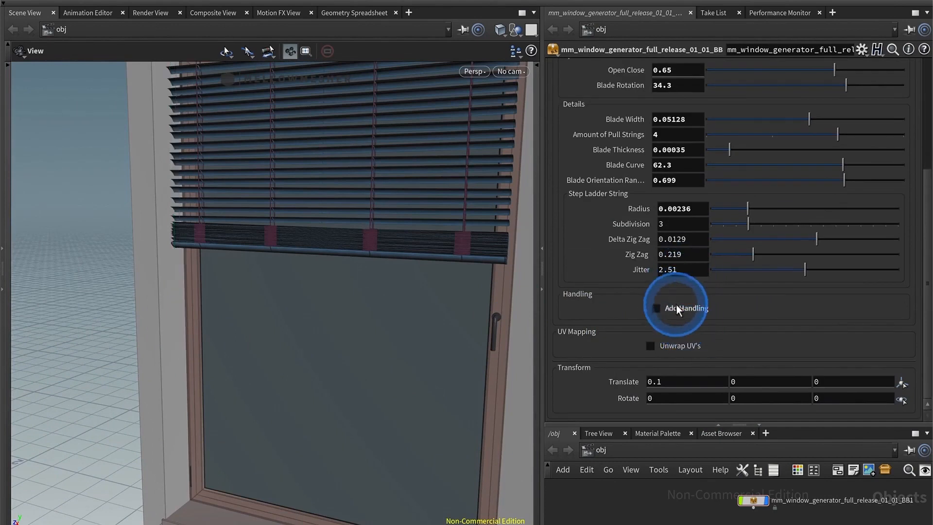
Enable Add Handling as a String type at handling height 1.09.
left_click(656, 308)
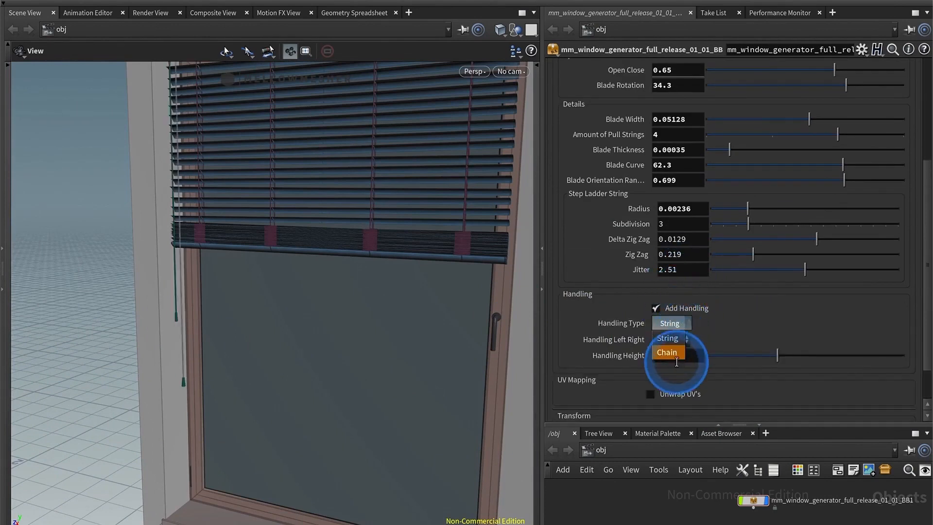
left_click(668, 352)
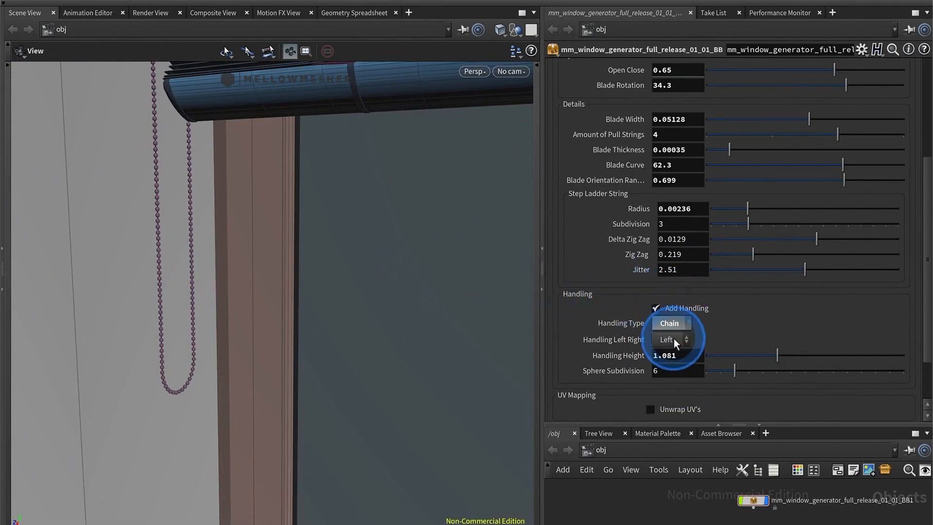
left_click(668, 323)
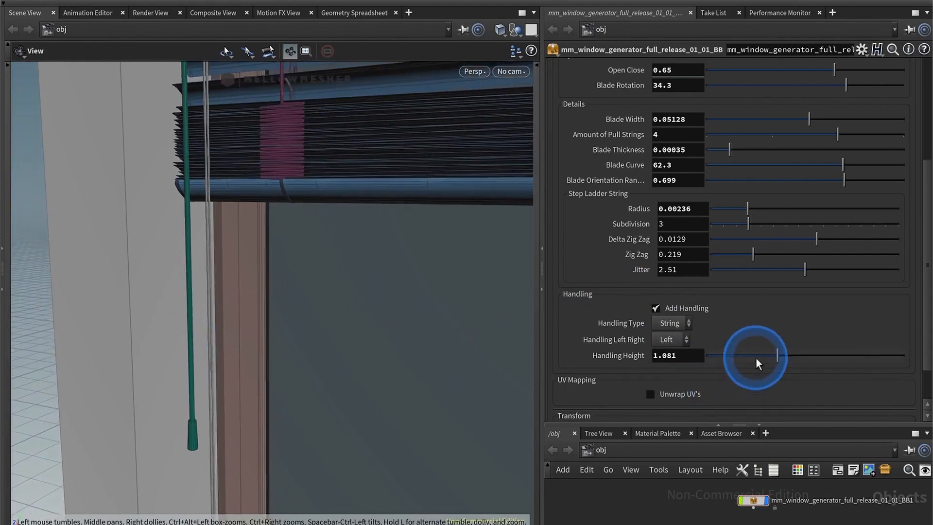
left_click_drag(757, 357, 781, 357)
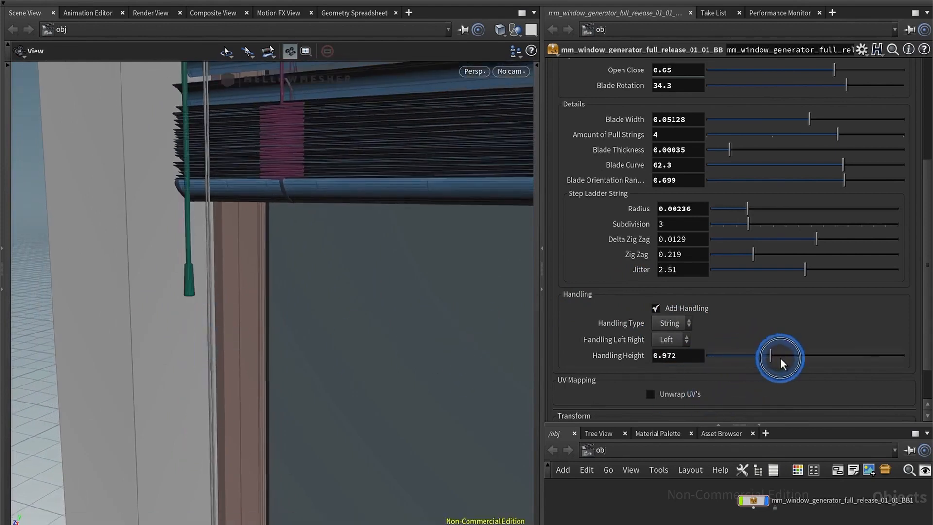
left_click_drag(781, 360, 777, 360)
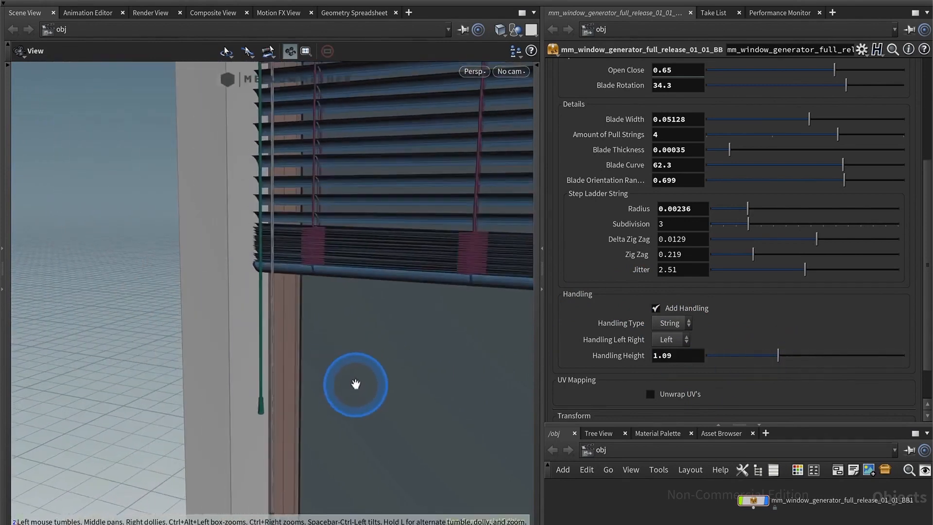
Try the handle on the right side, then place it on the left.
left_click(668, 339)
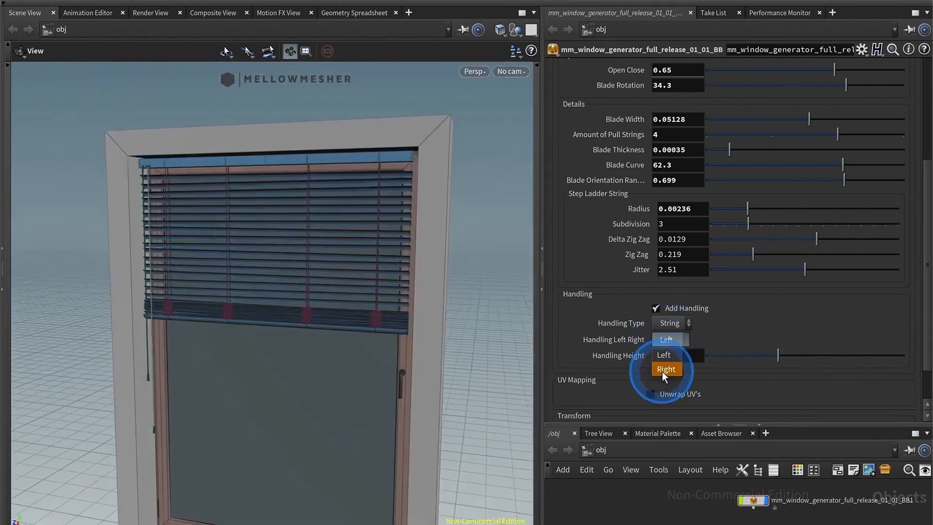
left_click(665, 369)
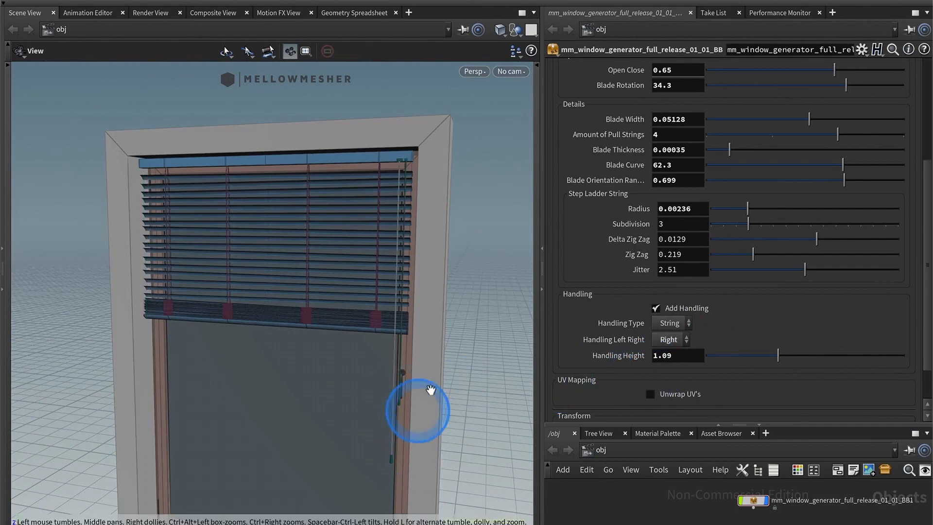
left_click(670, 339)
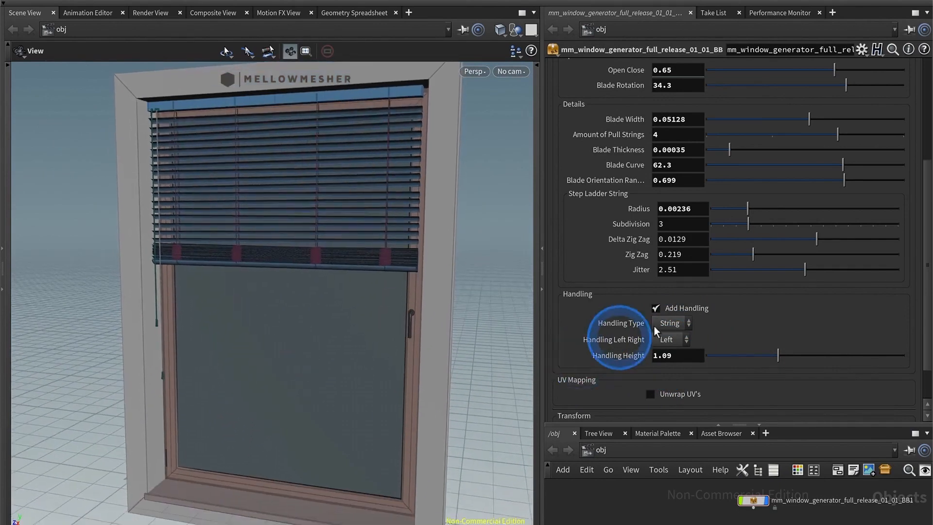
Switch Handling Type to Chain with sphere subdivision 6 and inspect the chain.
left_click(671, 324)
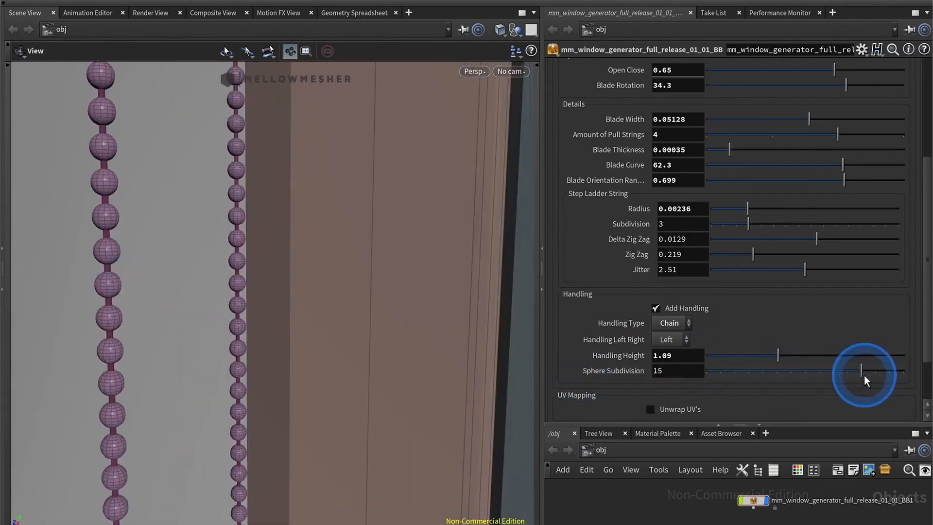
left_click_drag(863, 371, 729, 371)
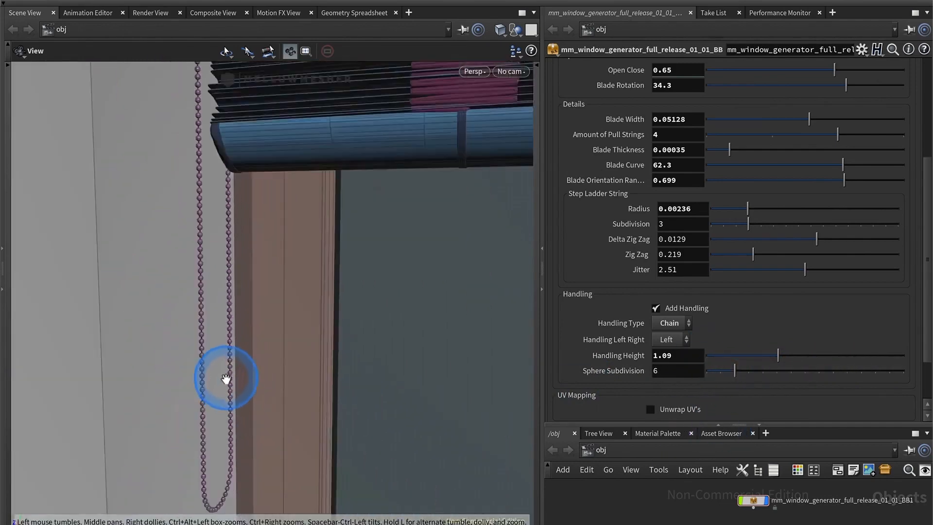
left_click_drag(226, 379, 231, 377)
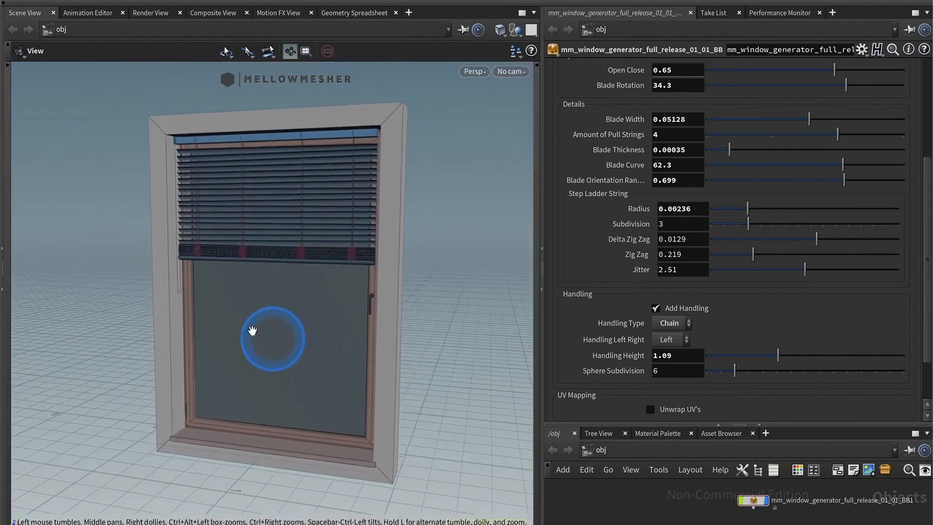
left_click_drag(251, 330, 298, 321)
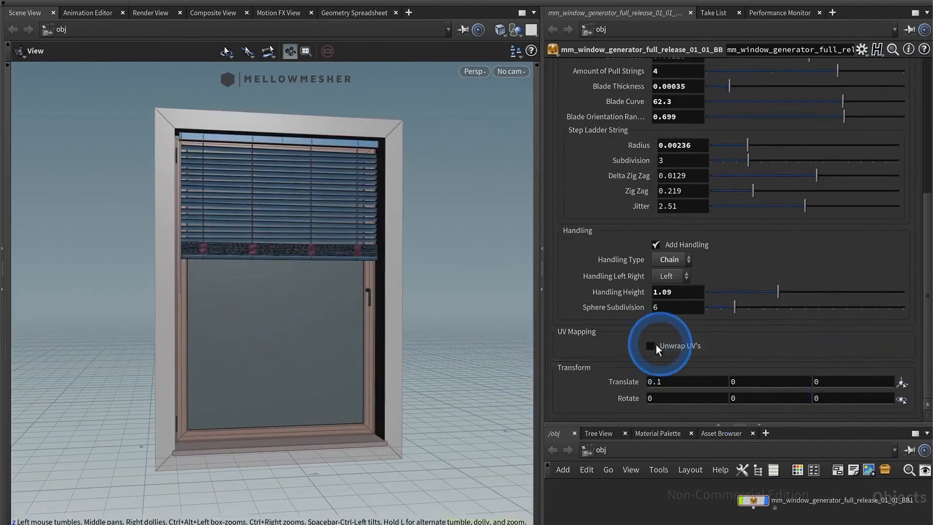
Enable the Unwrap UV's checkbox under UV Mapping.
left_click(650, 346)
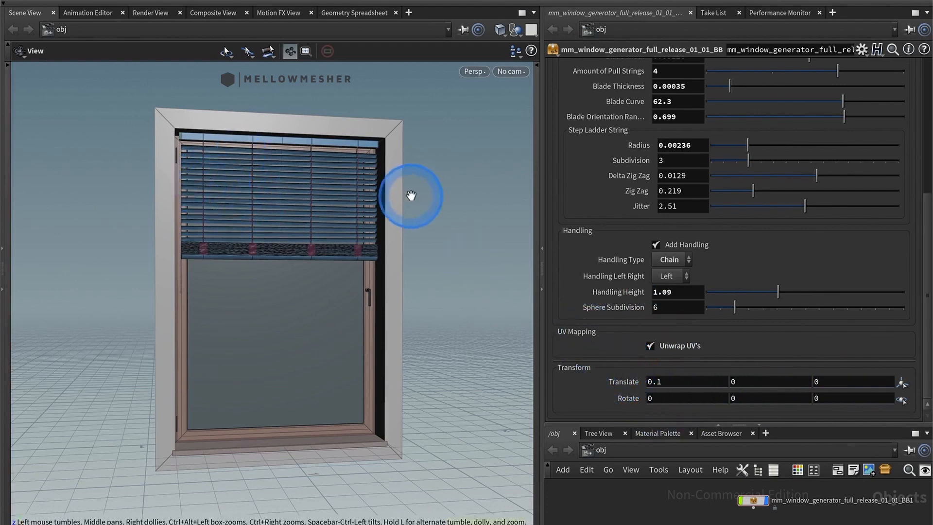
mouse_move(472, 363)
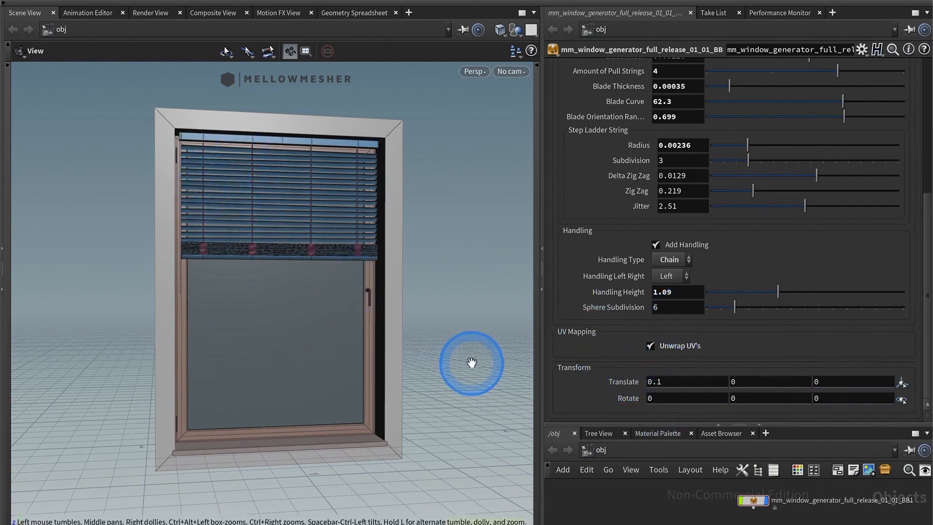